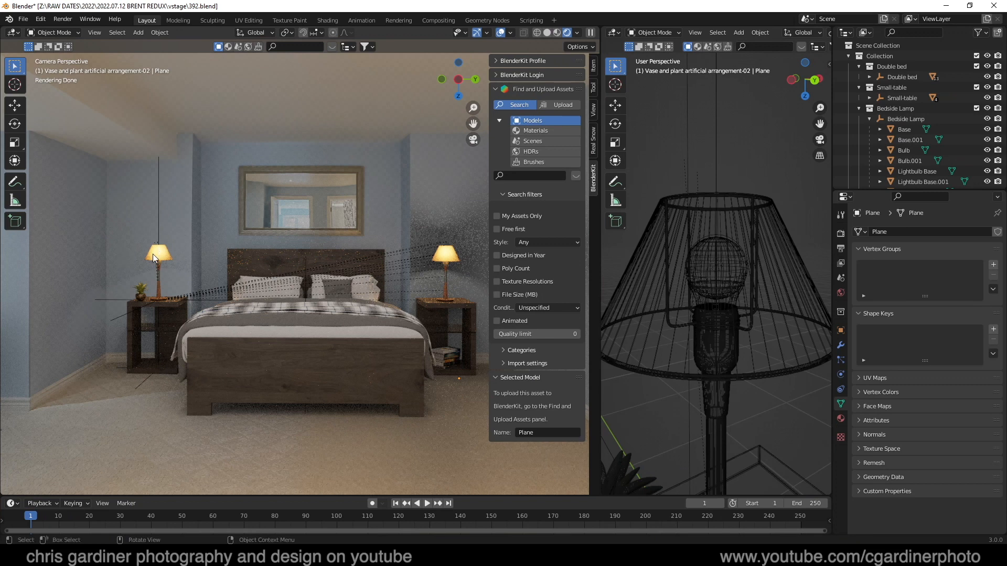
mouse_move(179, 277)
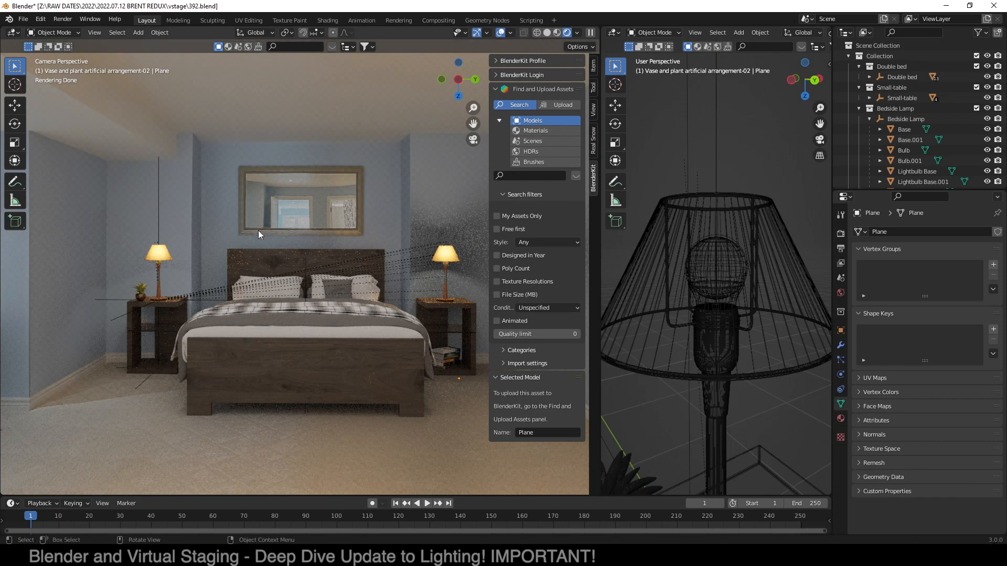
mouse_move(431, 290)
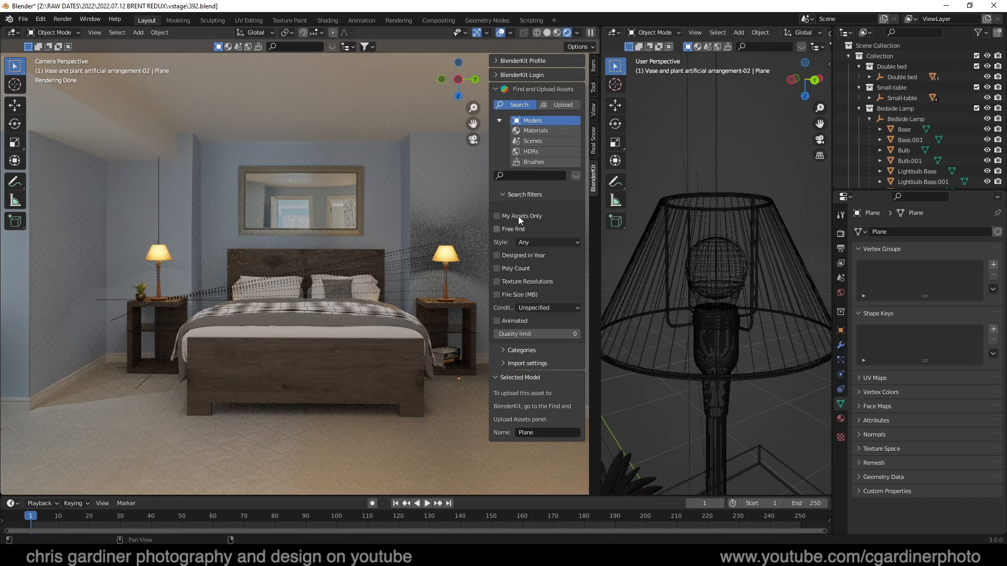
Step: Fold away the BlenderKit asset search filters in the N sidebar to clear the bedroom render
click(495, 88)
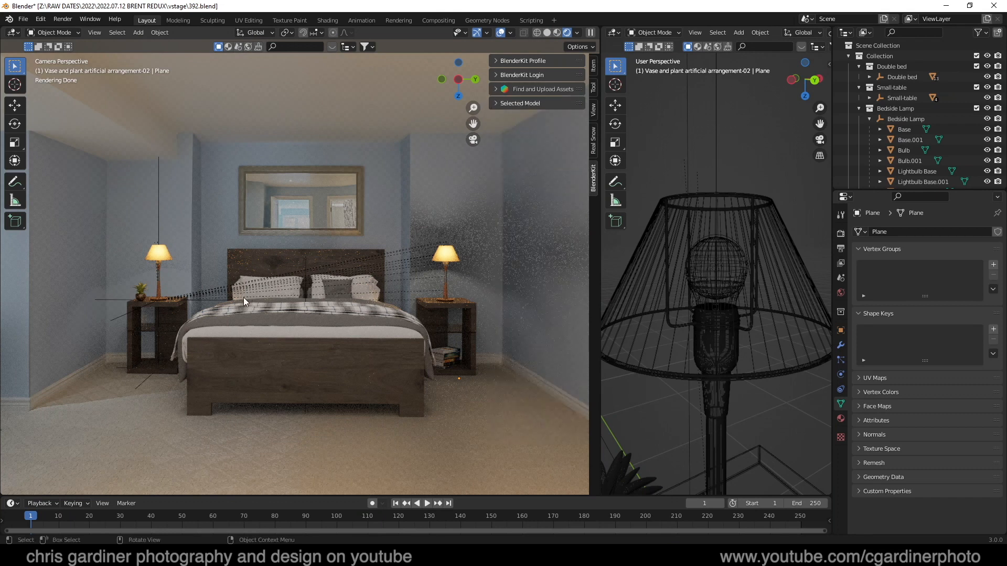
mouse_move(400, 309)
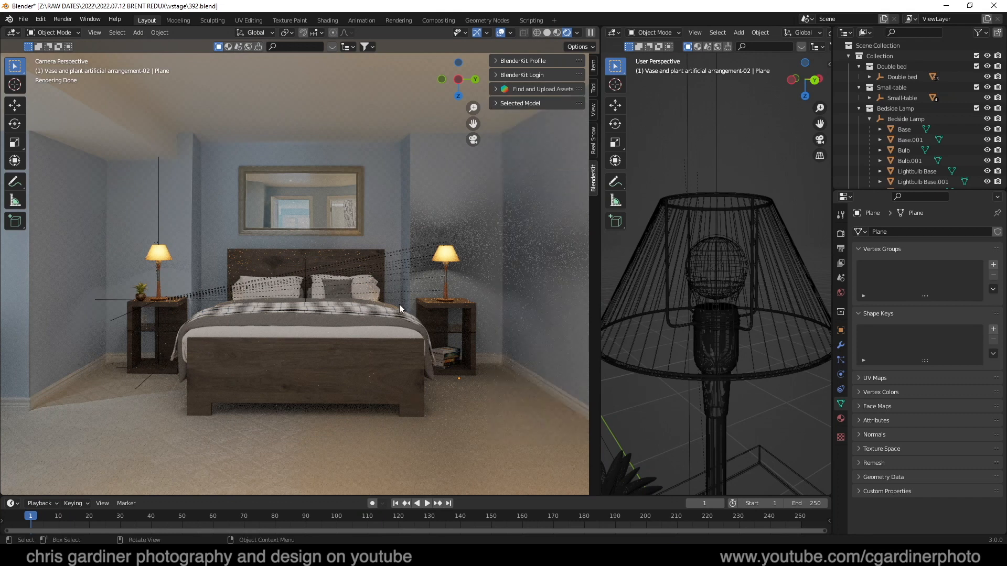
mouse_move(454, 260)
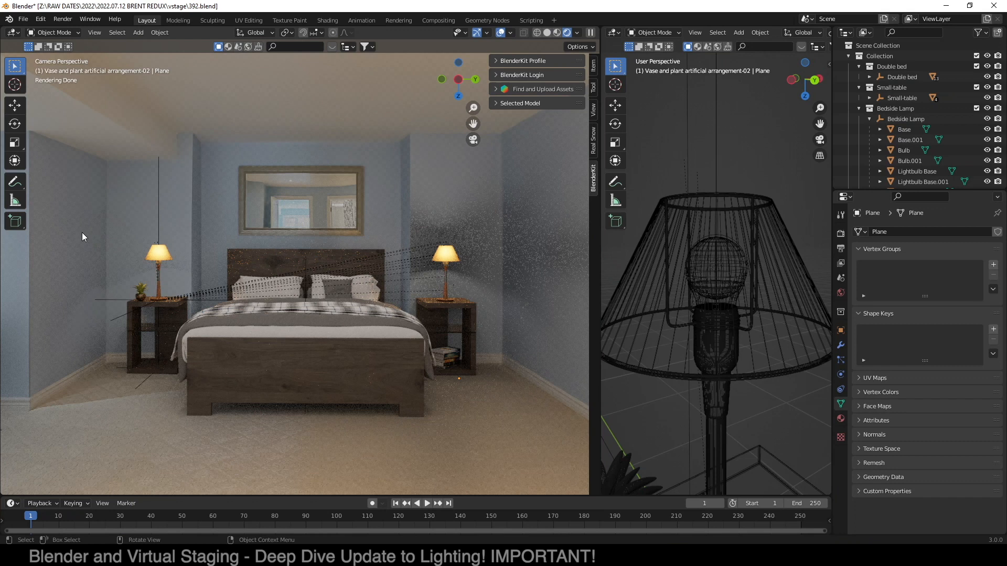
mouse_move(494, 261)
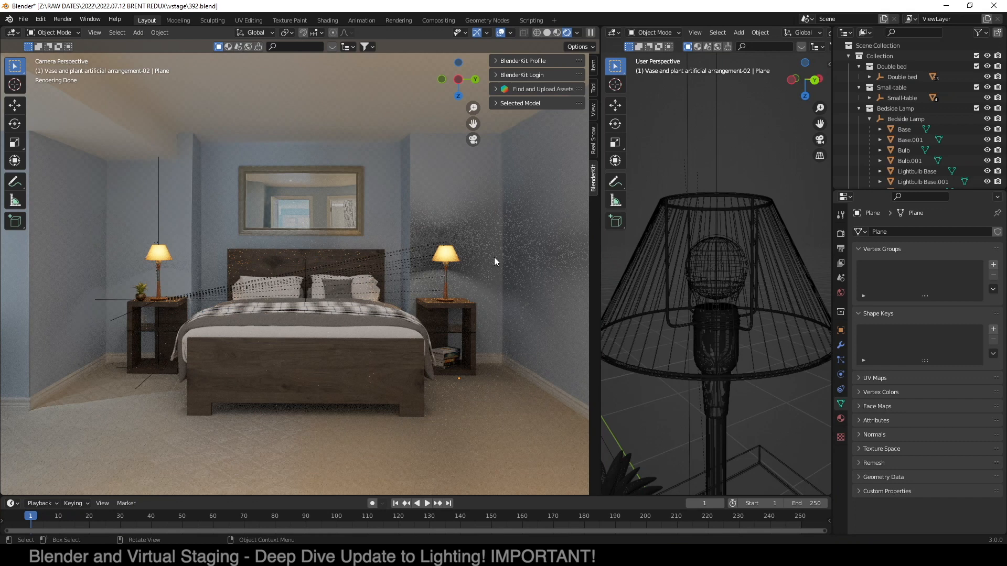
mouse_move(420, 265)
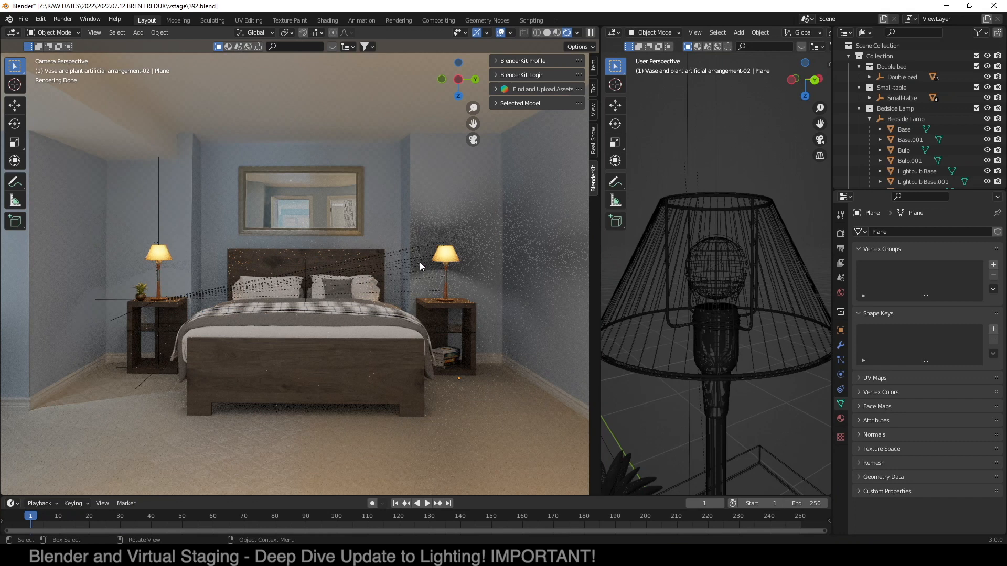
mouse_move(460, 226)
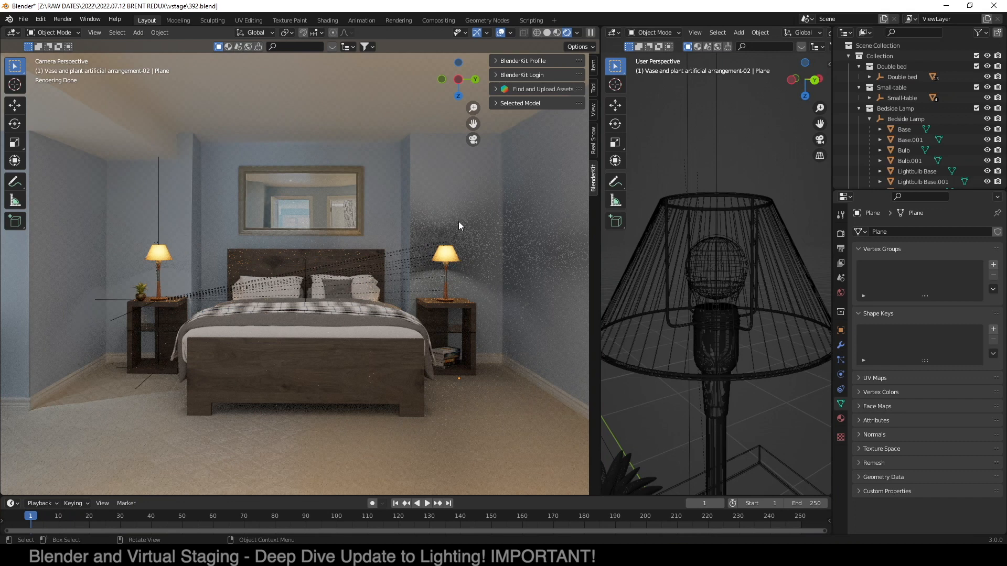
mouse_move(368, 262)
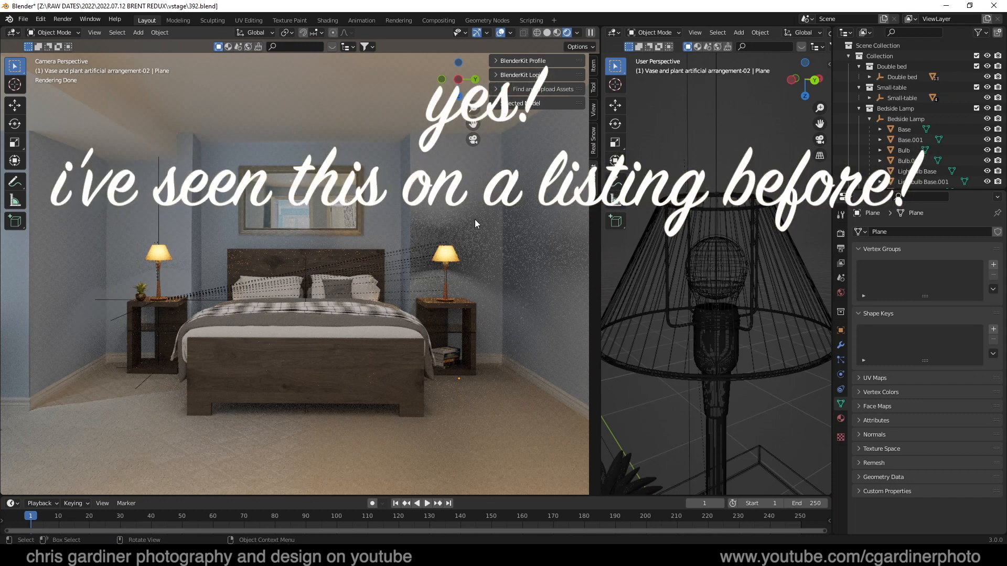
mouse_move(414, 225)
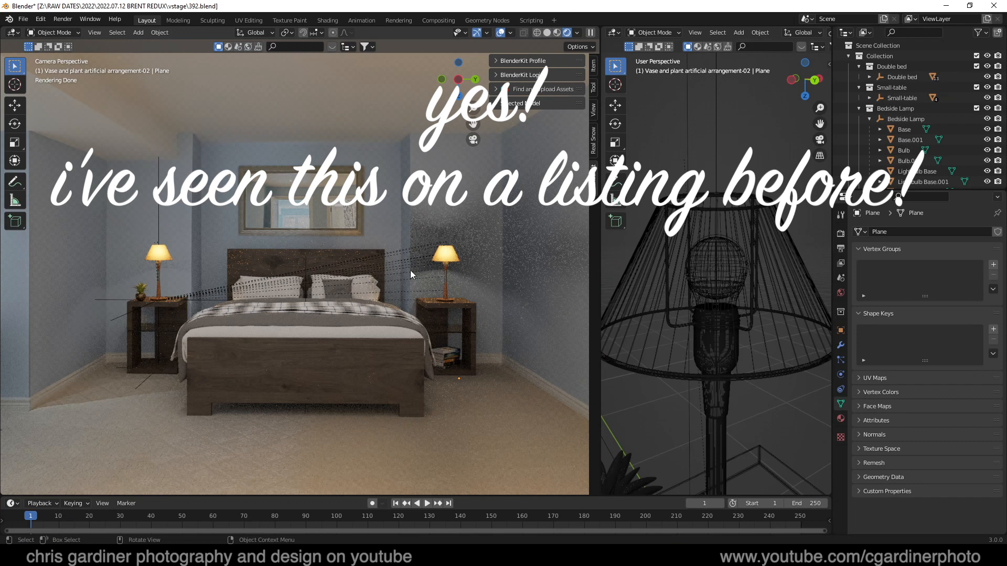
mouse_move(366, 279)
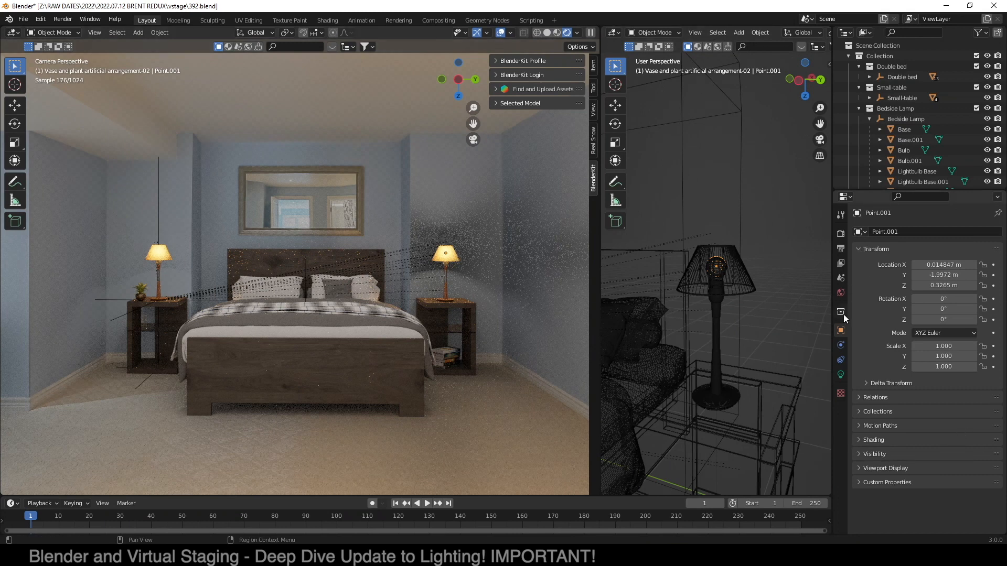
Step: Reveal the Visibility settings for the Point.001 lamp light, showing its Shadow Catcher mask enabled
click(874, 454)
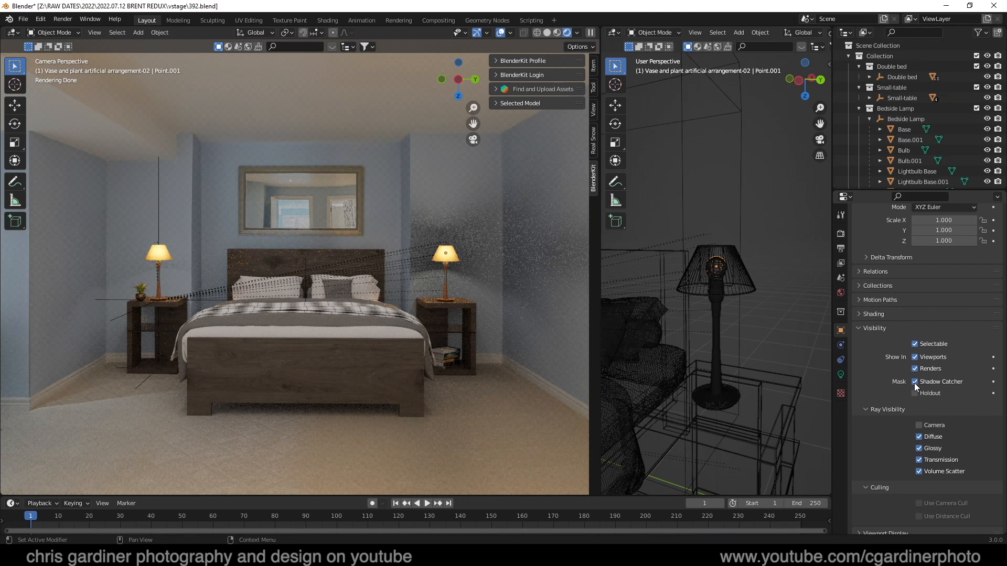
mouse_move(915, 382)
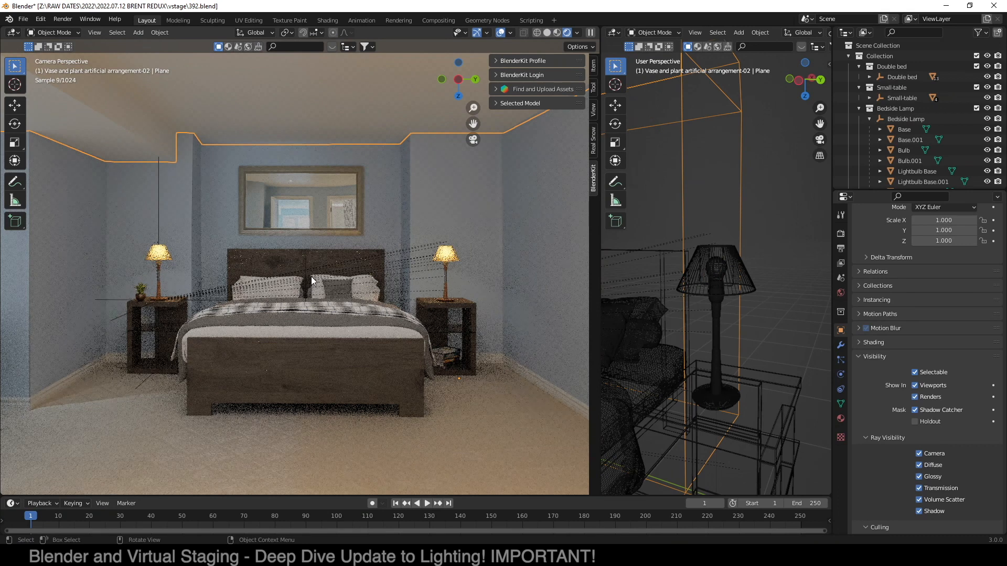
mouse_move(355, 233)
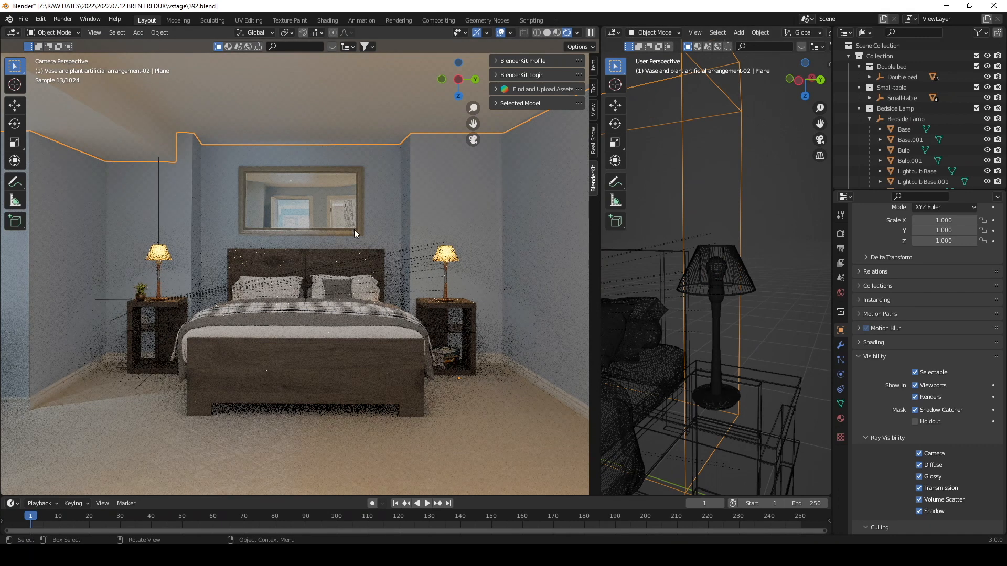